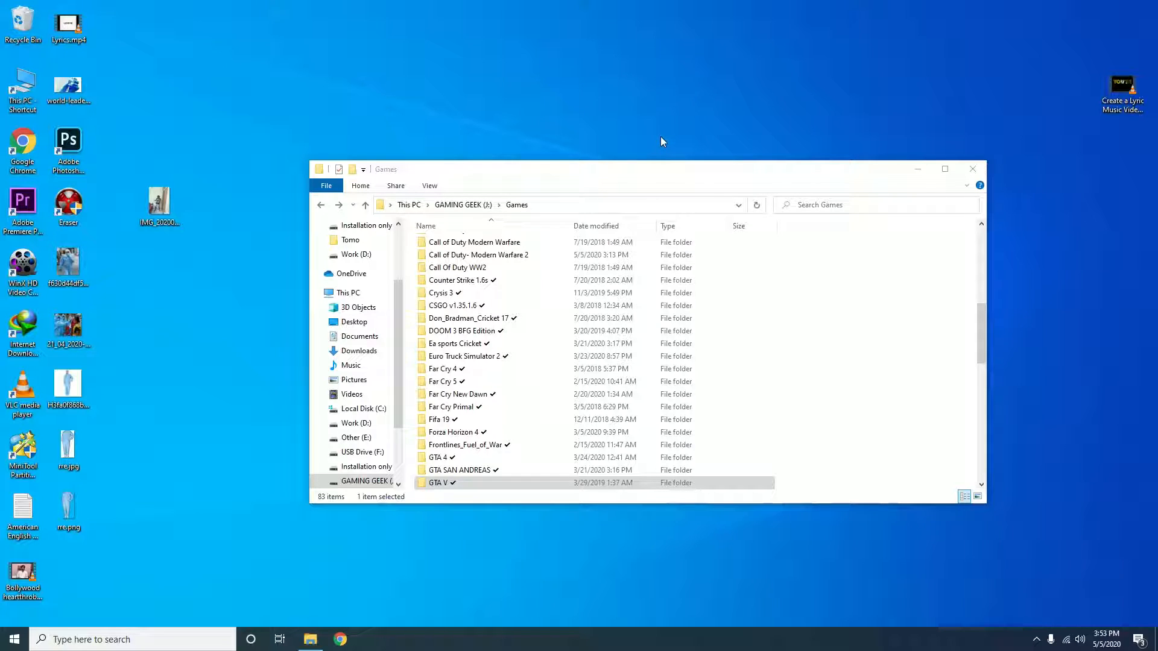
mouse_move(779, 140)
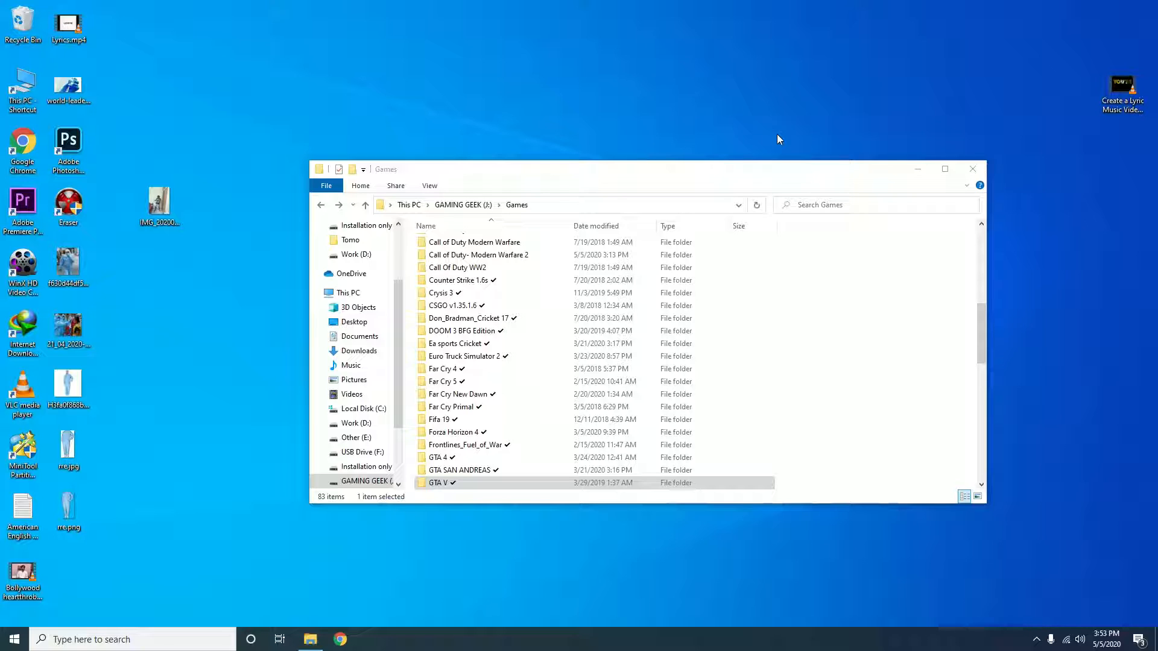
mouse_move(1022, 644)
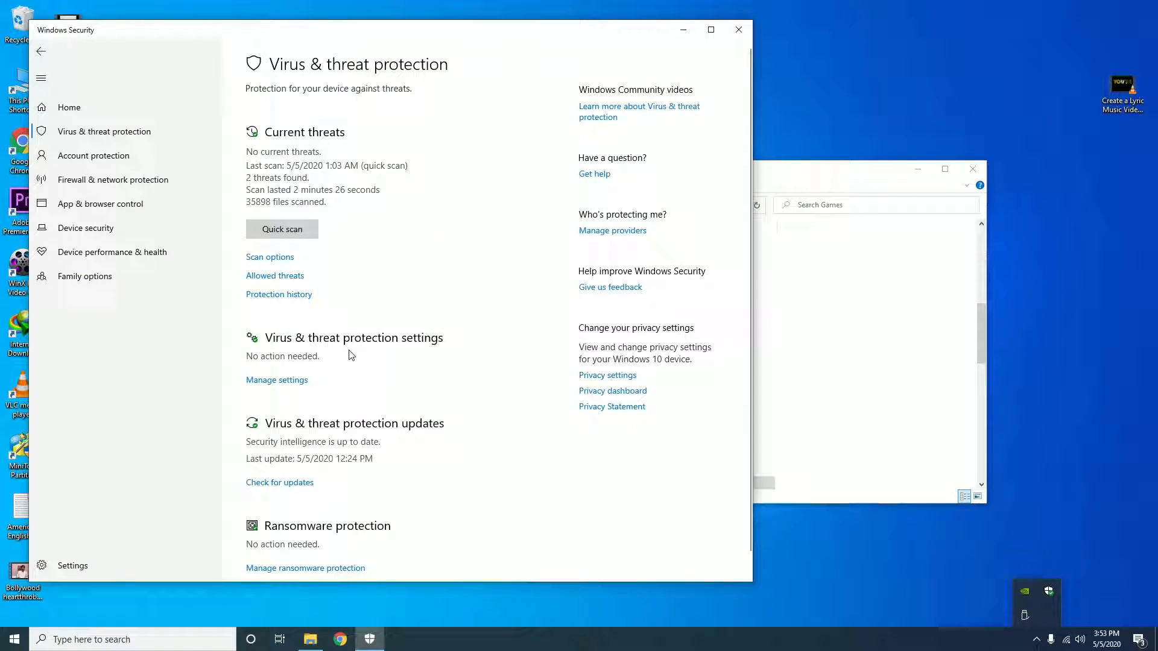
- Dismiss the Windows Security permission prompt via Manage settings, returning to the Games folder
click(276, 380)
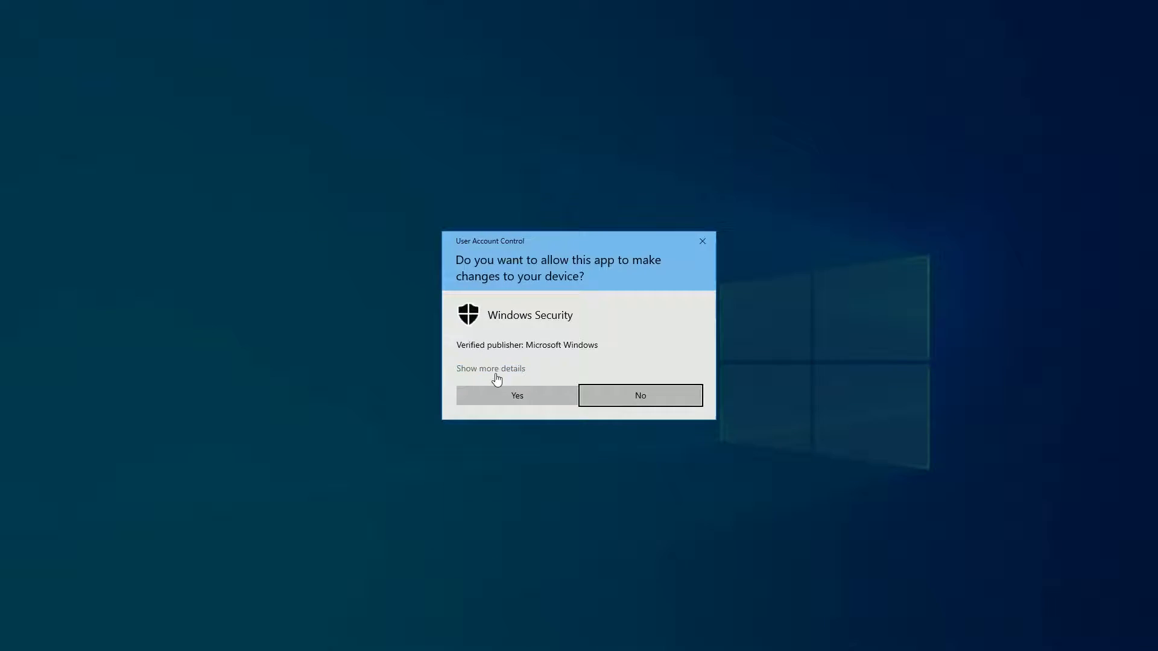
click(516, 395)
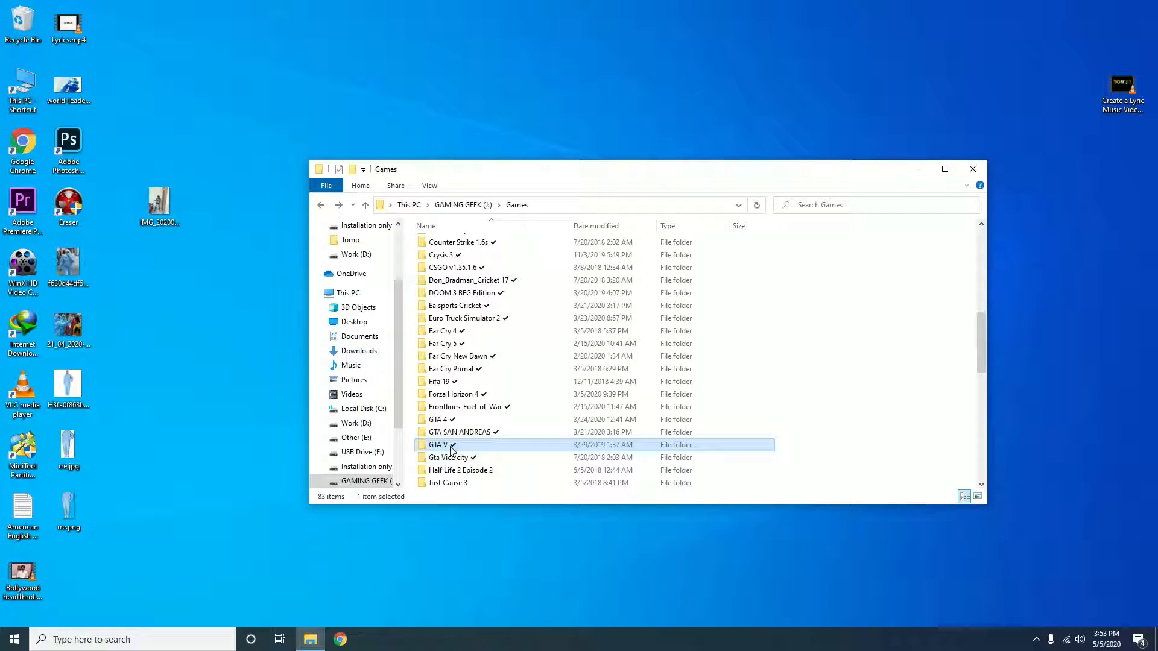
- Run GTAVLauncher.exe from the GTA V folder and acknowledge the 0xc0000142 application error
double_click(438, 444)
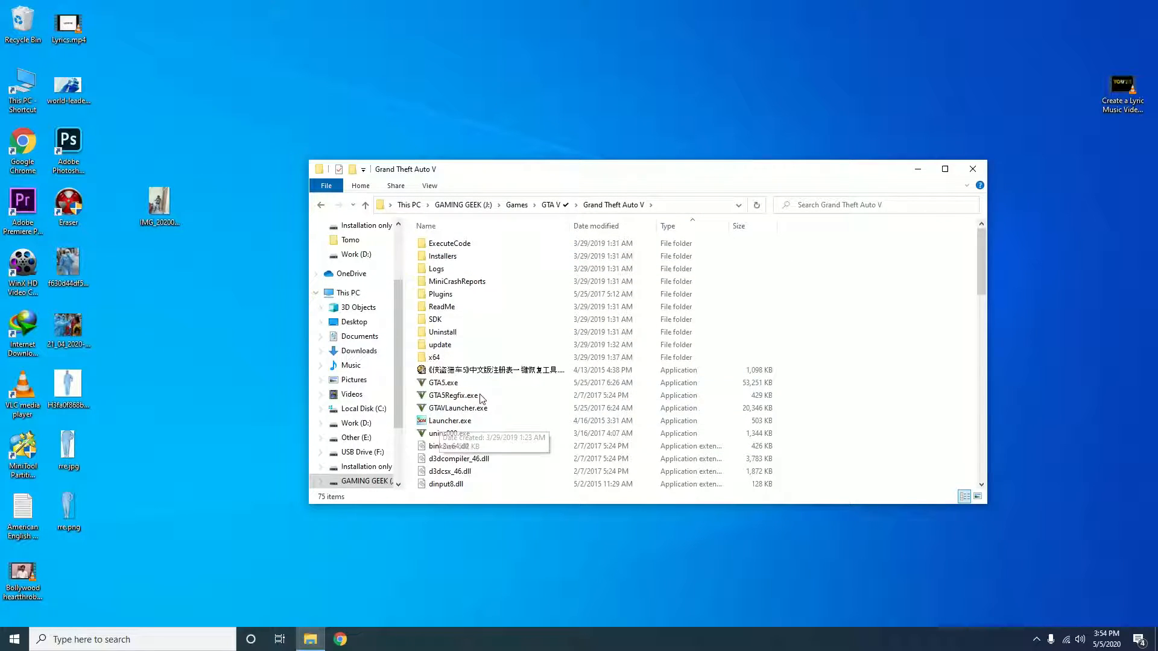
click(458, 408)
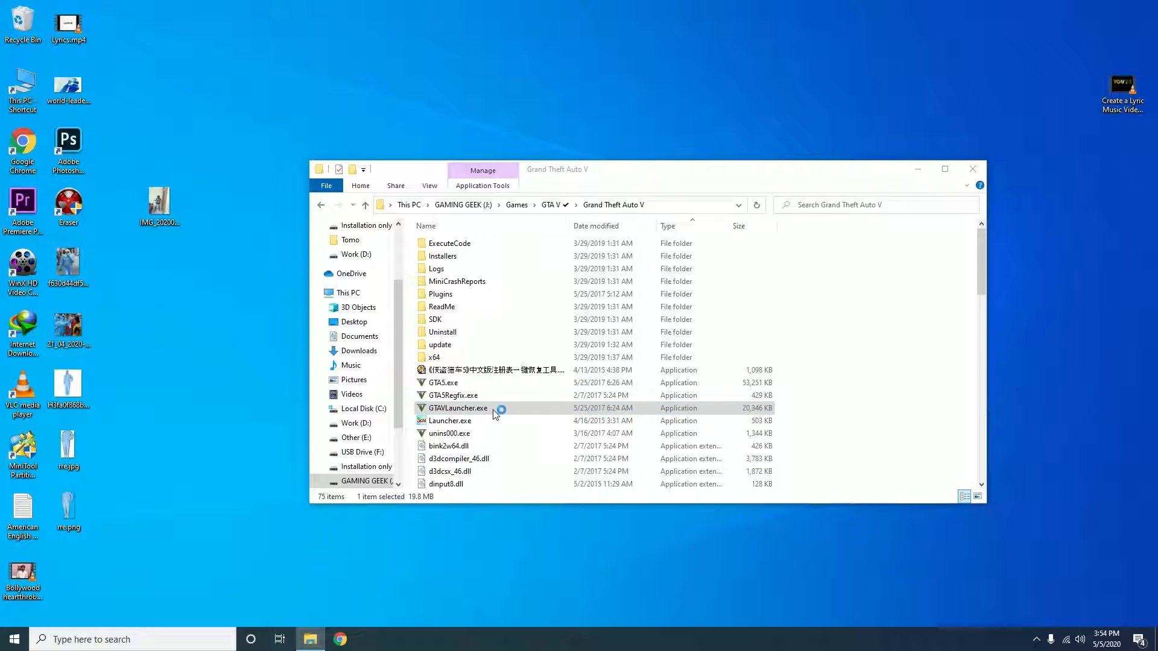
double_click(458, 408)
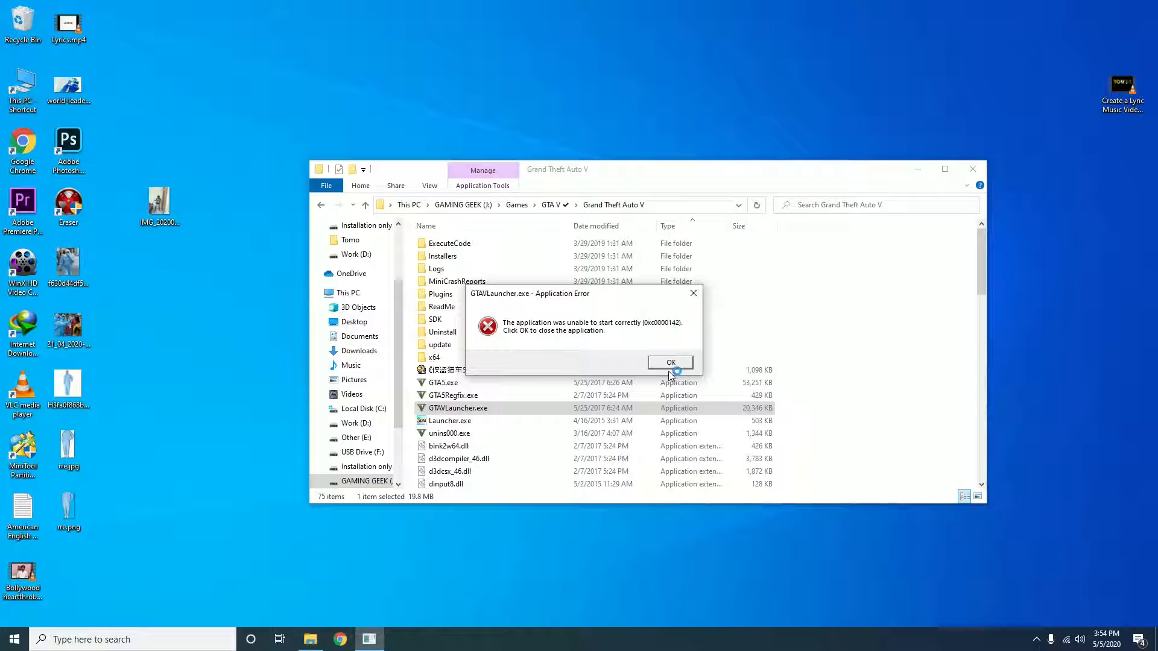
click(670, 362)
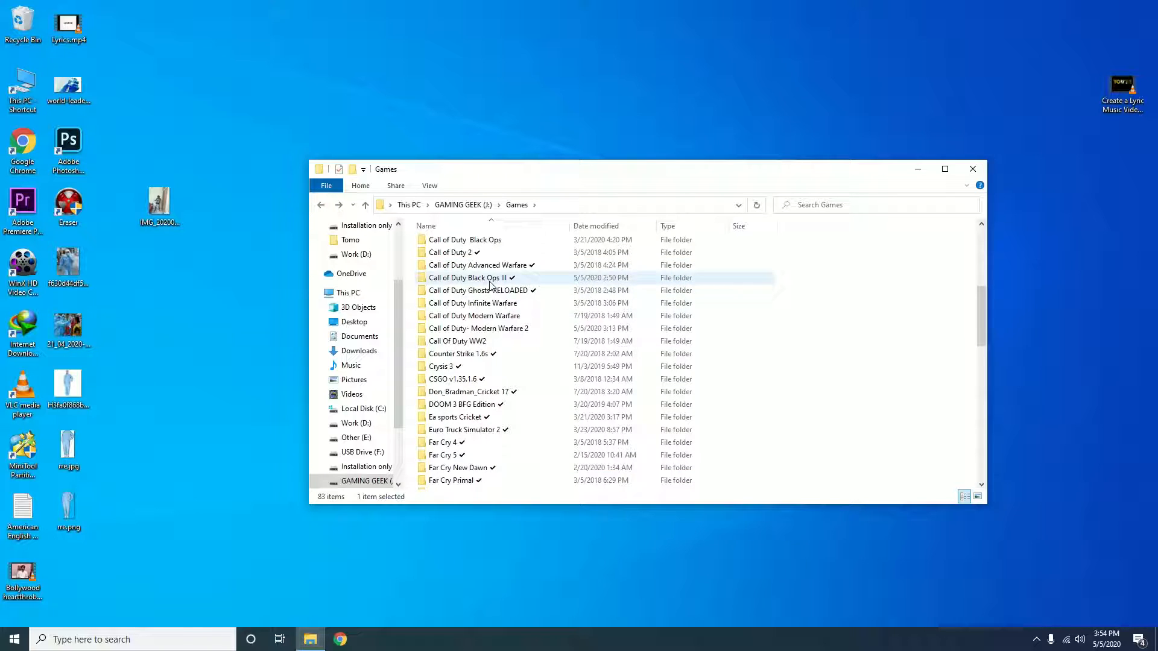
- Run BlackOps3.exe from the Call of Duty Black Ops III folder and acknowledge the 0xc0000142 error
double_click(467, 278)
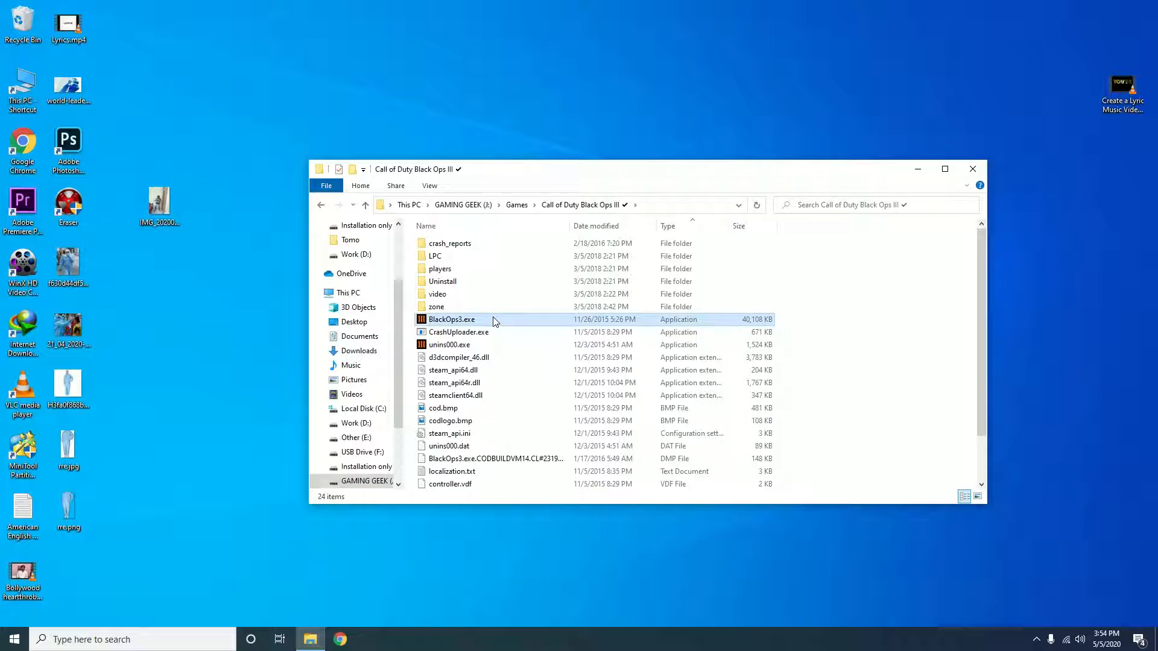
double_click(451, 318)
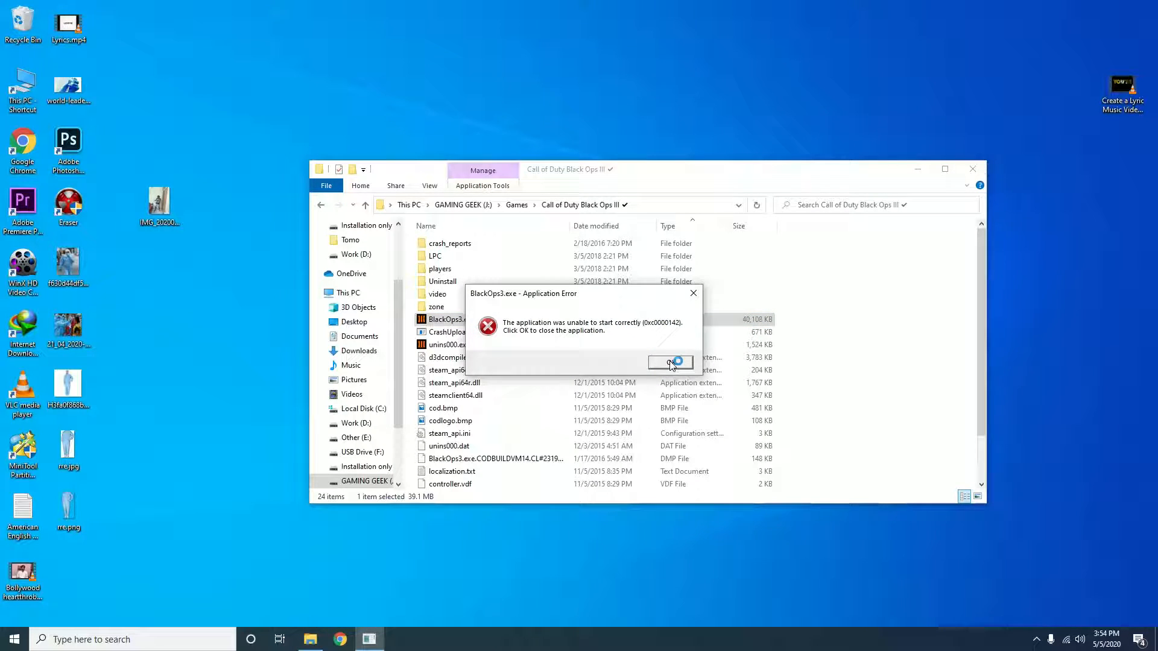
click(671, 362)
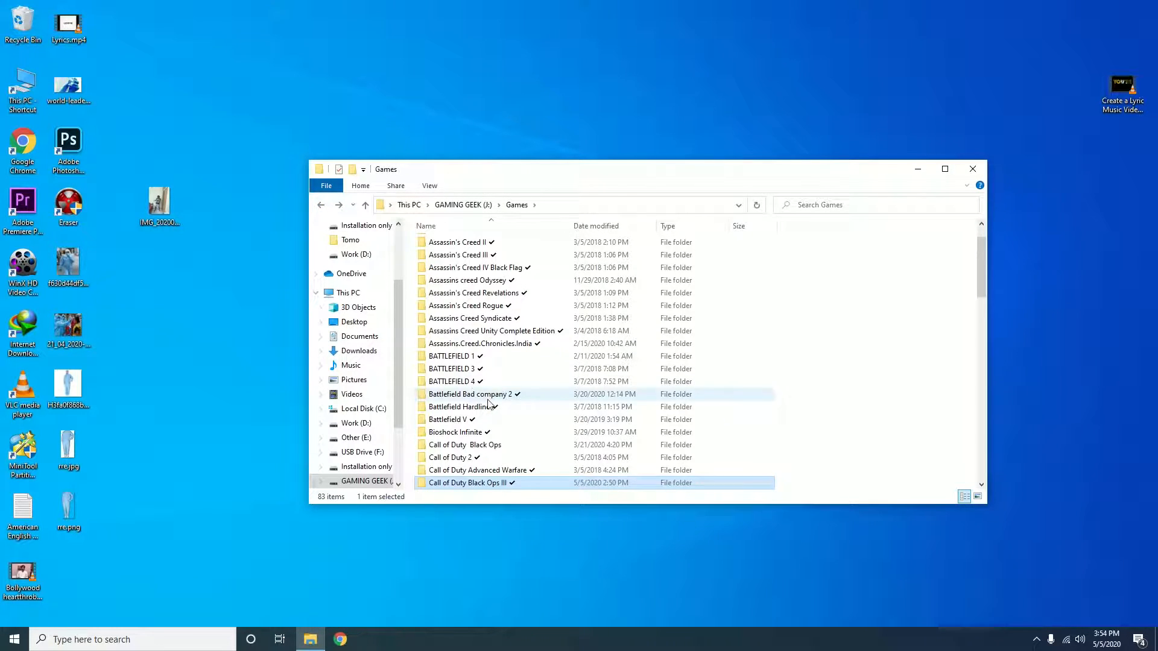
scroll(down, 3)
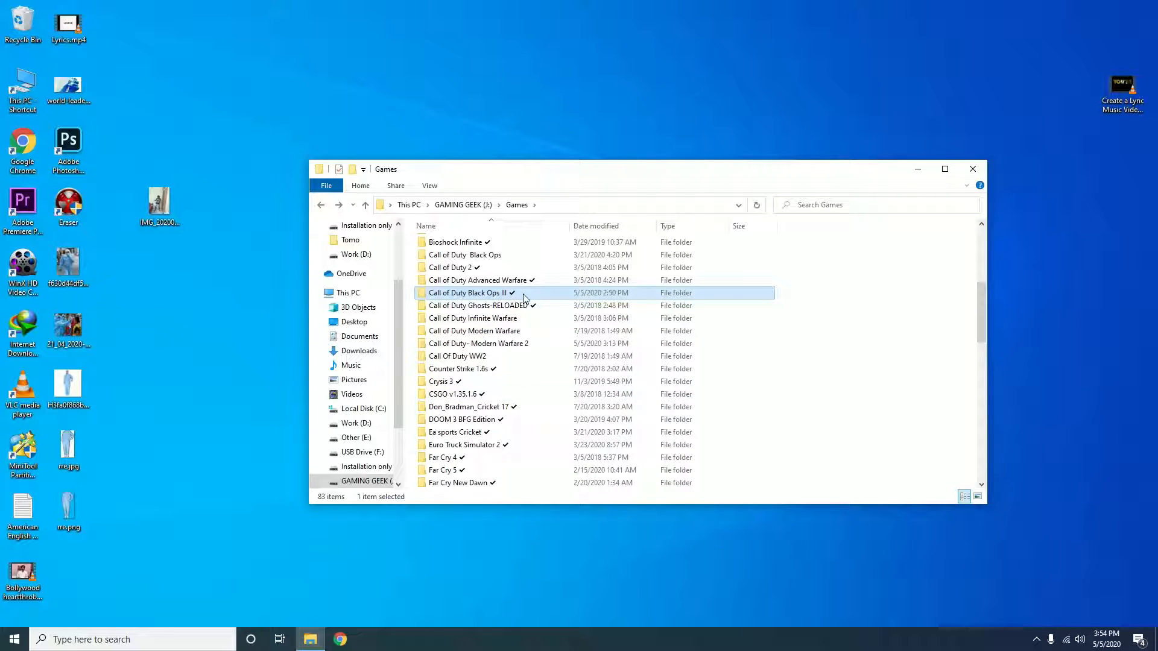
mouse_move(524, 293)
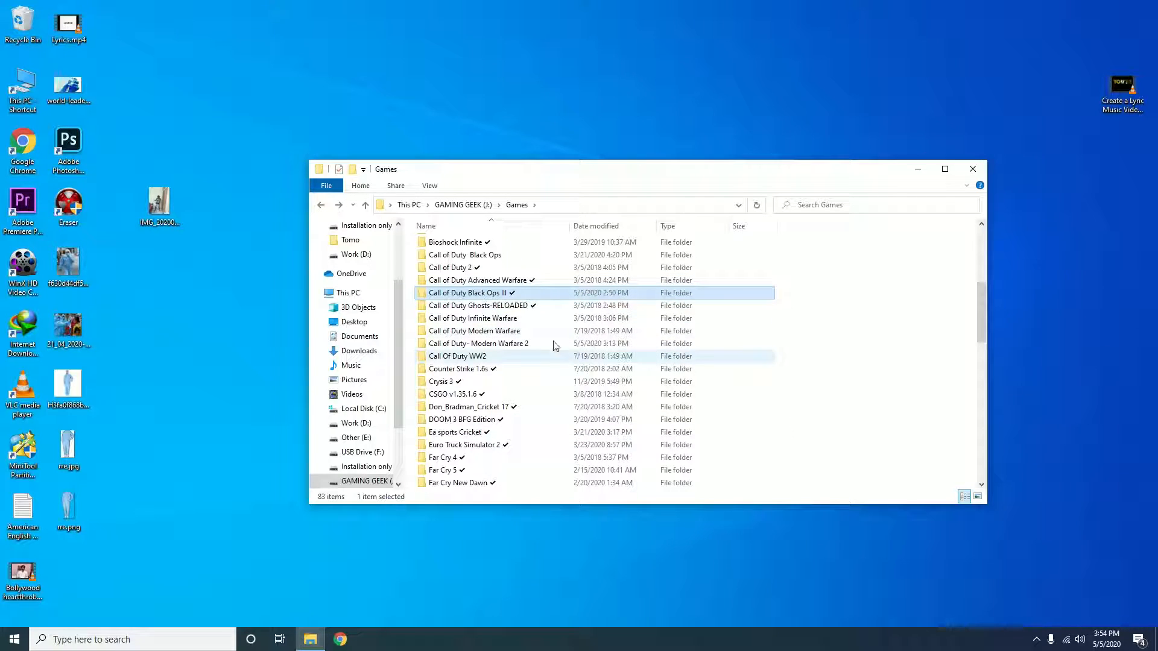
- Remove the trailing check mark symbol from the Call of Duty Black Ops III folder name
click(470, 292)
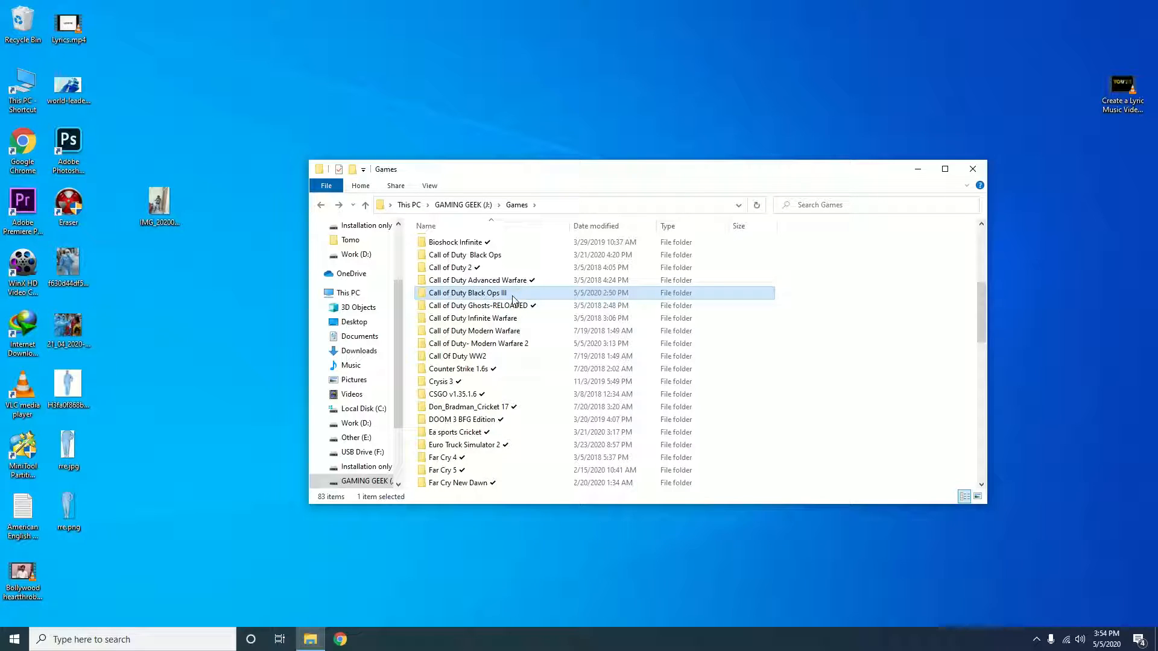
scroll(down, 3)
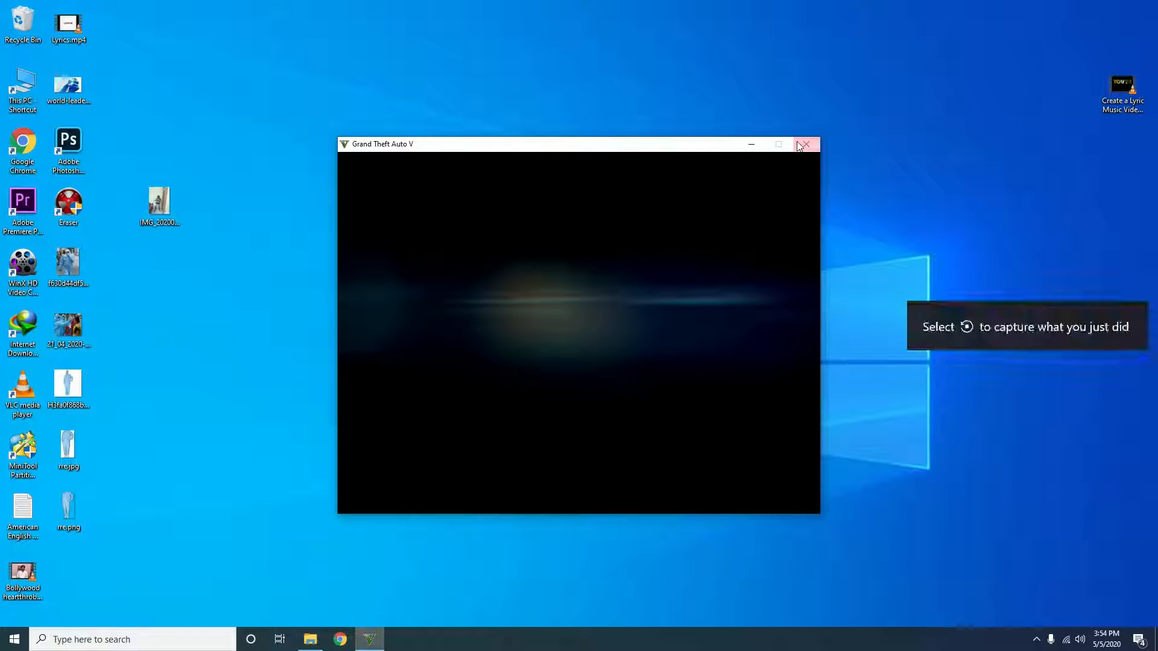
- Close the error-free Grand Theft Auto V window and return to the Games folder in File Explorer
click(807, 145)
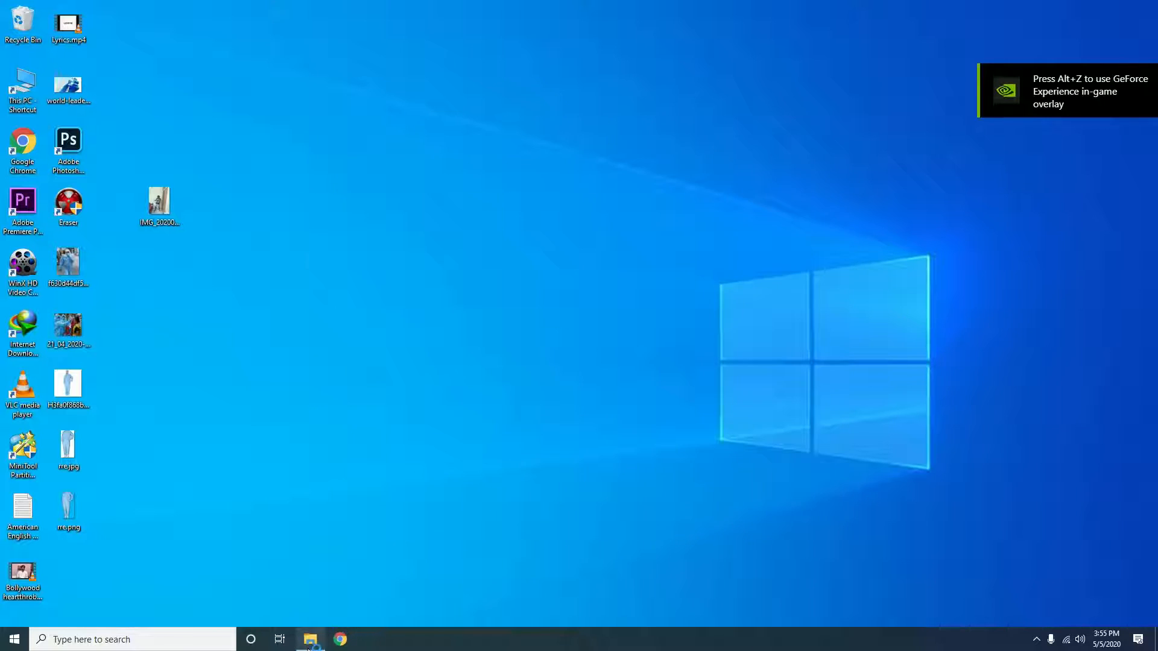
click(309, 639)
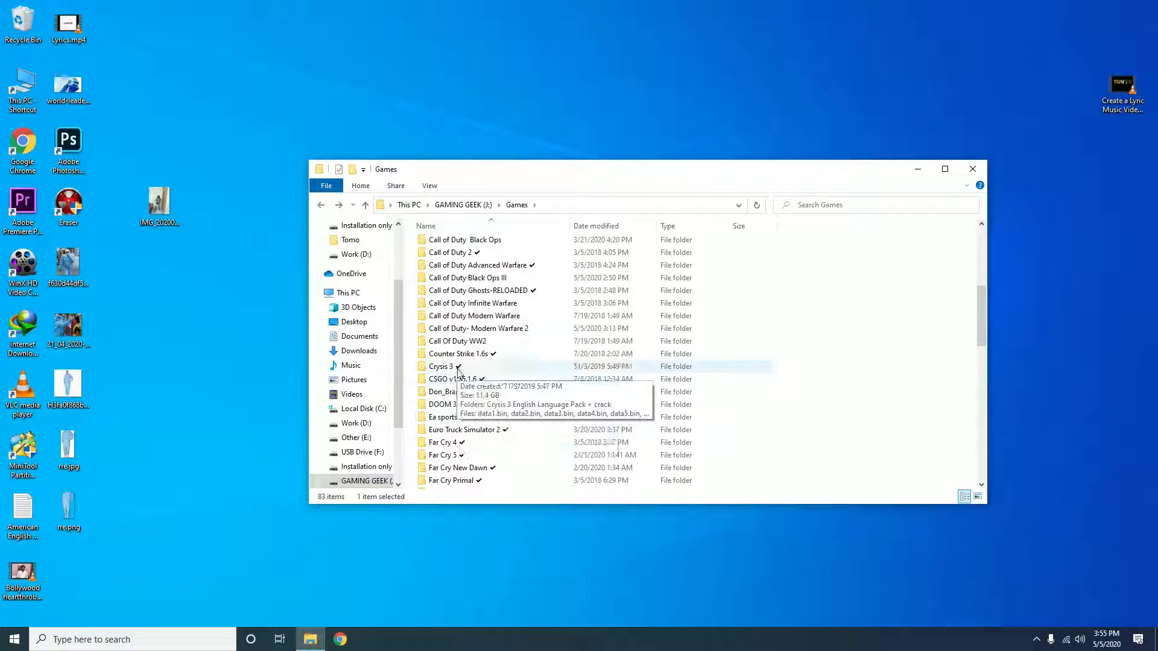
- Launch BlackOps3.exe from the renamed folder, reaching its intro screen without error
double_click(467, 277)
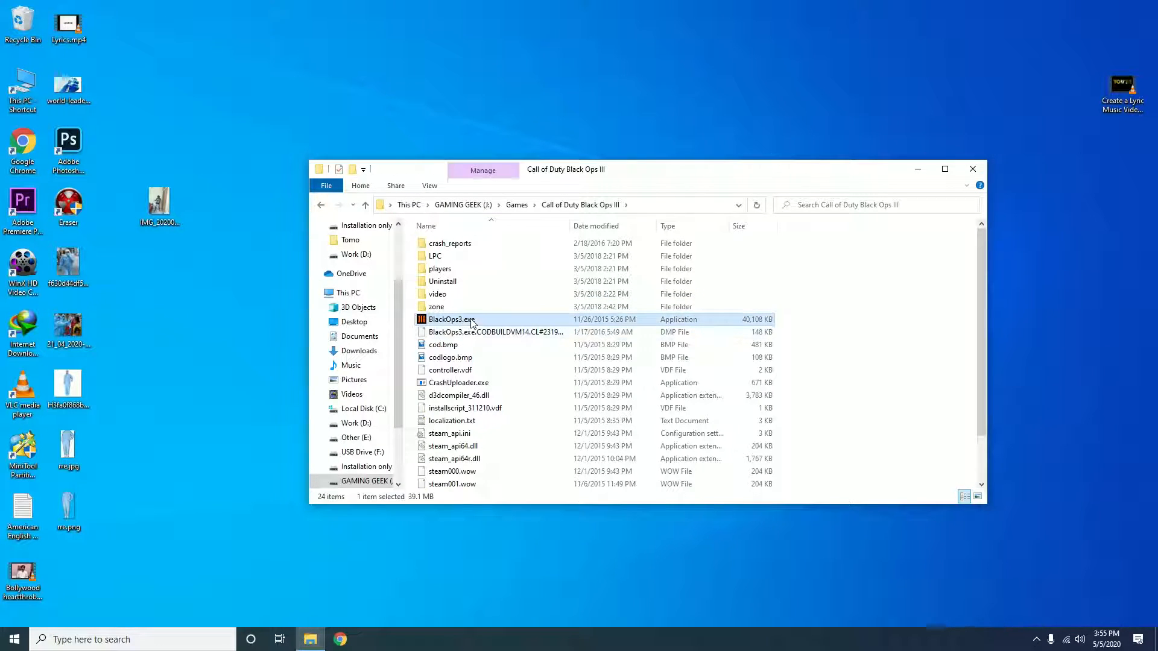
double_click(454, 318)
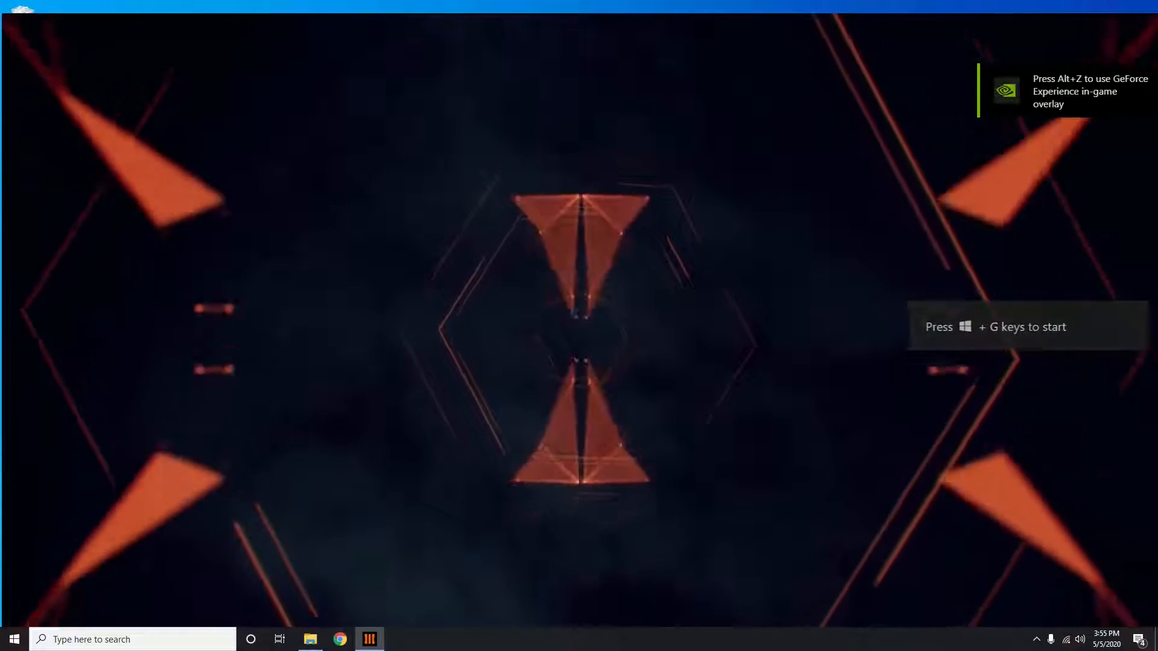